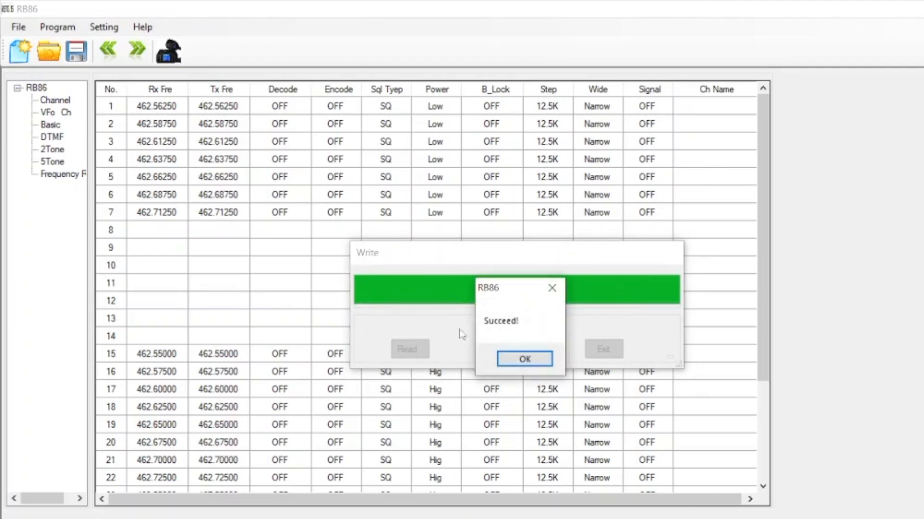
Close the 'Succeed!' write confirmation and open the File menu.
{"action": "left_click", "coordinate": [523, 358]}
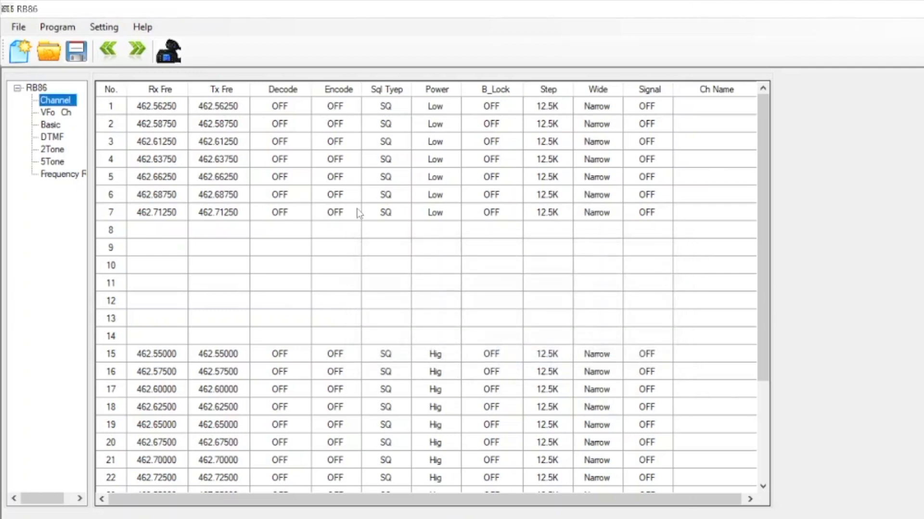
{"action": "left_click", "coordinate": [18, 26]}
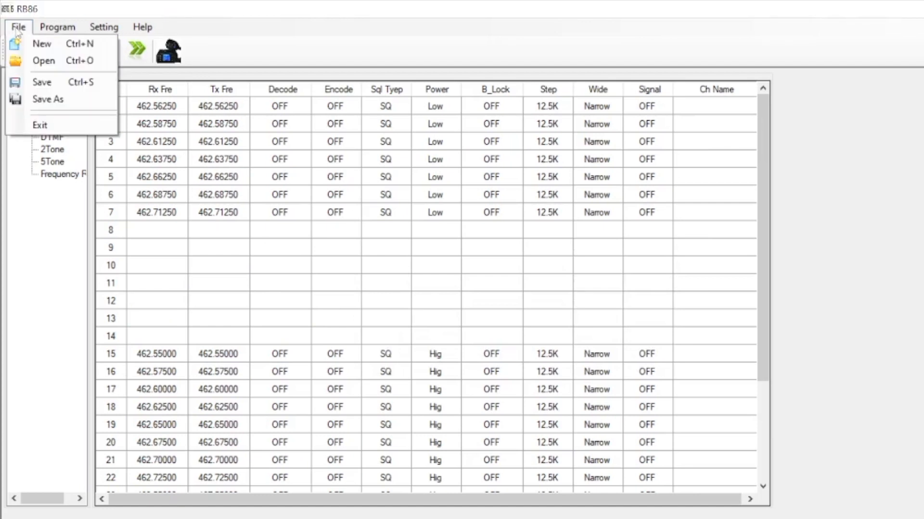
{"action": "mouse_move", "coordinate": [56, 99]}
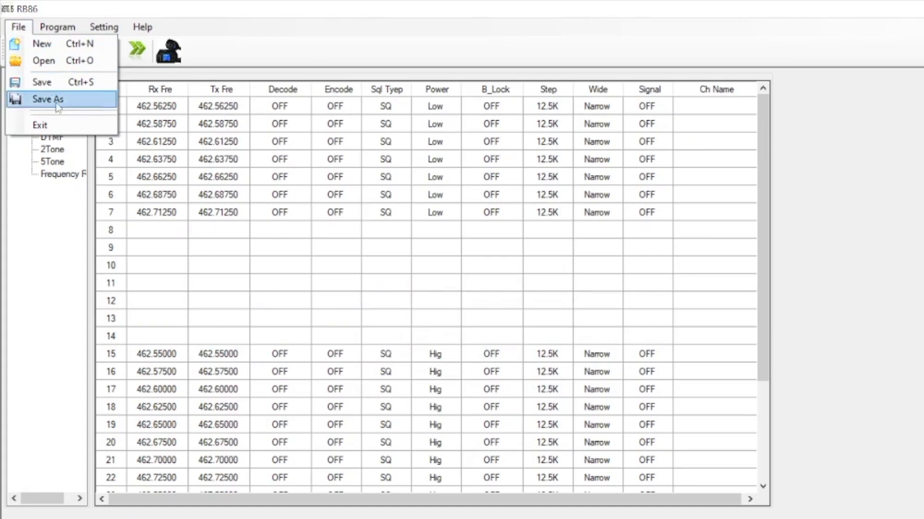
{"action": "mouse_move", "coordinate": [280, 187]}
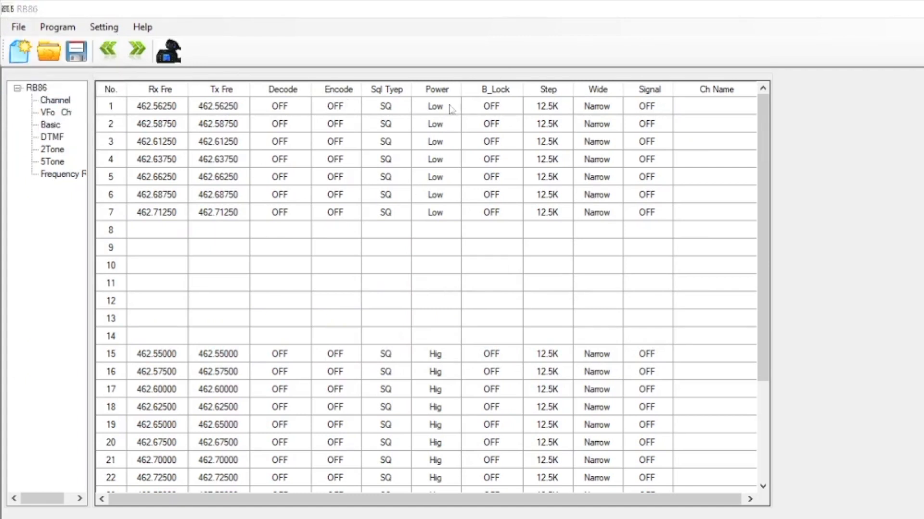
{"action": "left_click", "coordinate": [75, 51]}
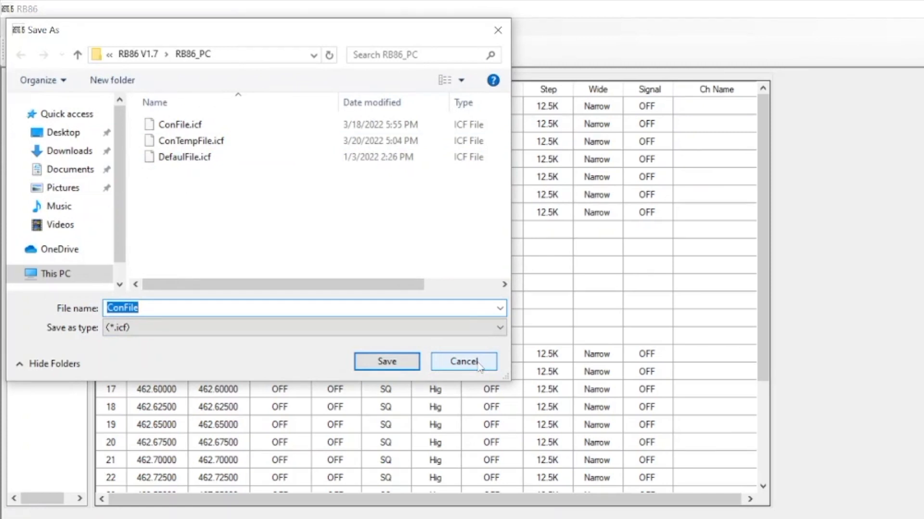
{"action": "left_click", "coordinate": [464, 362]}
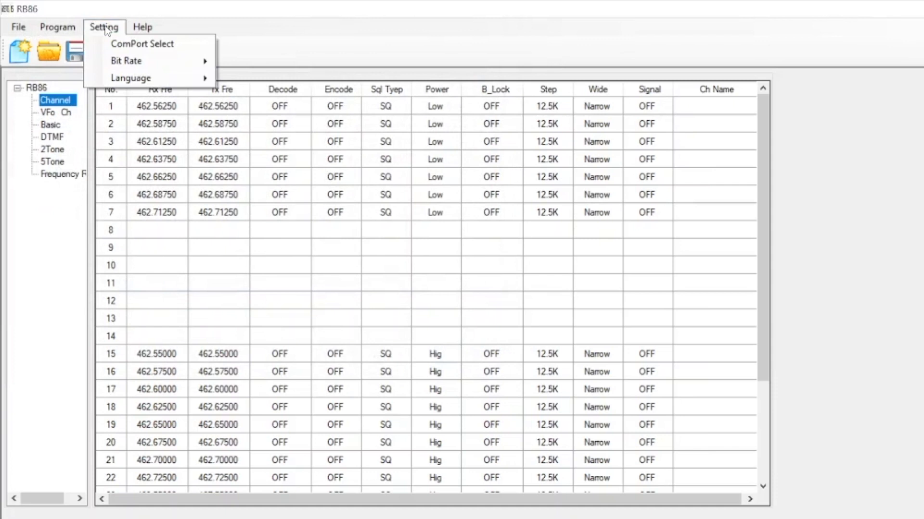
Show the Program menu with Read, Write and Program Code options.
{"action": "left_click", "coordinate": [57, 27]}
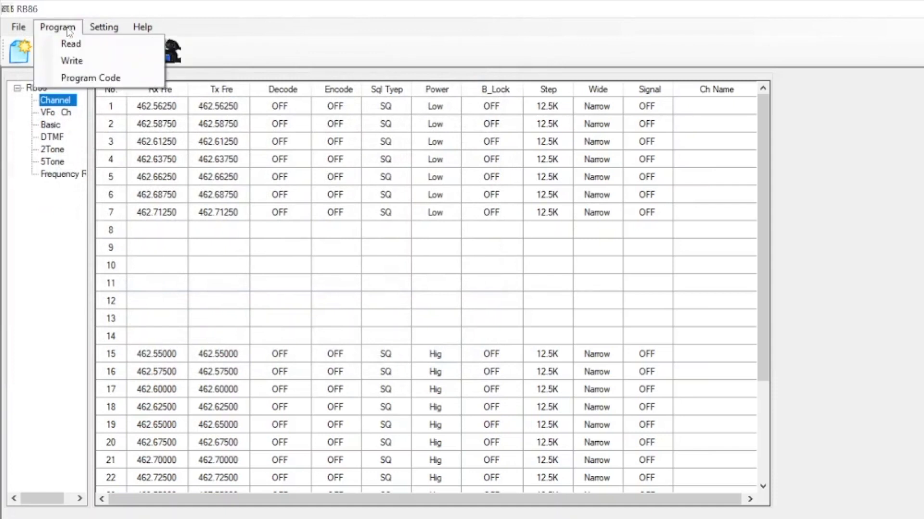